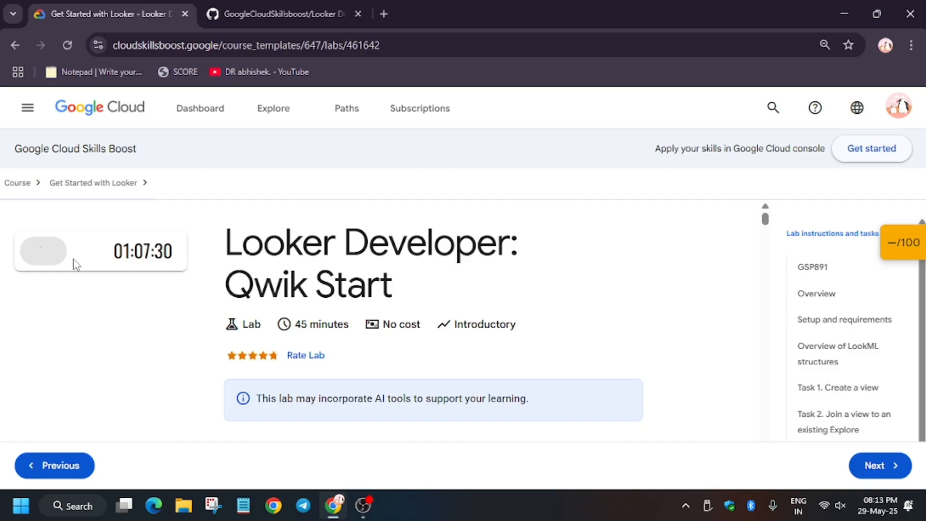
Start the lab session and open Looker in an incognito window.
left_click(43, 249)
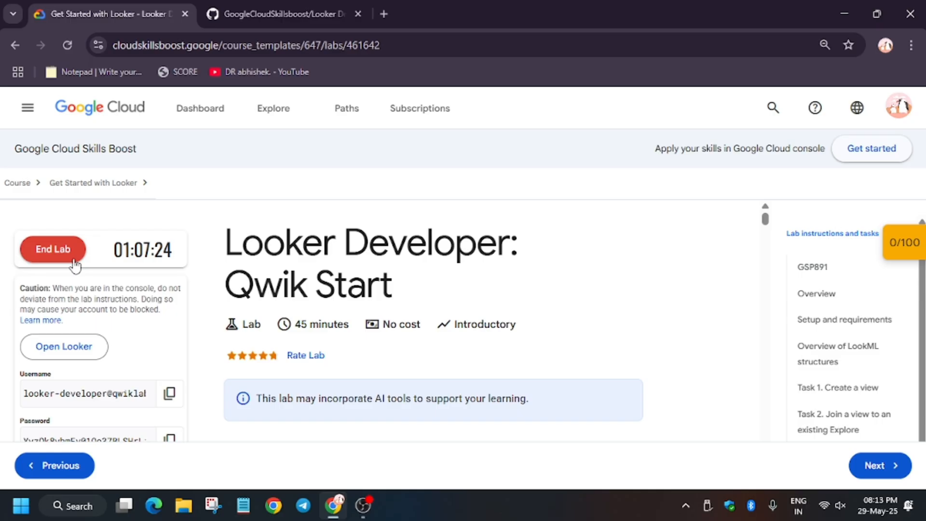
right_click(63, 346)
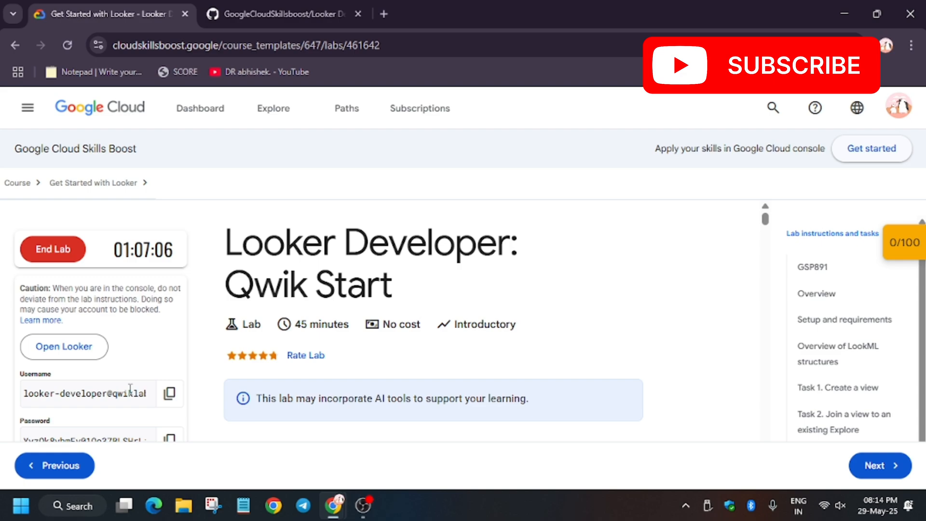
Sign in to Looker with the lab developer username and password.
left_click(64, 347)
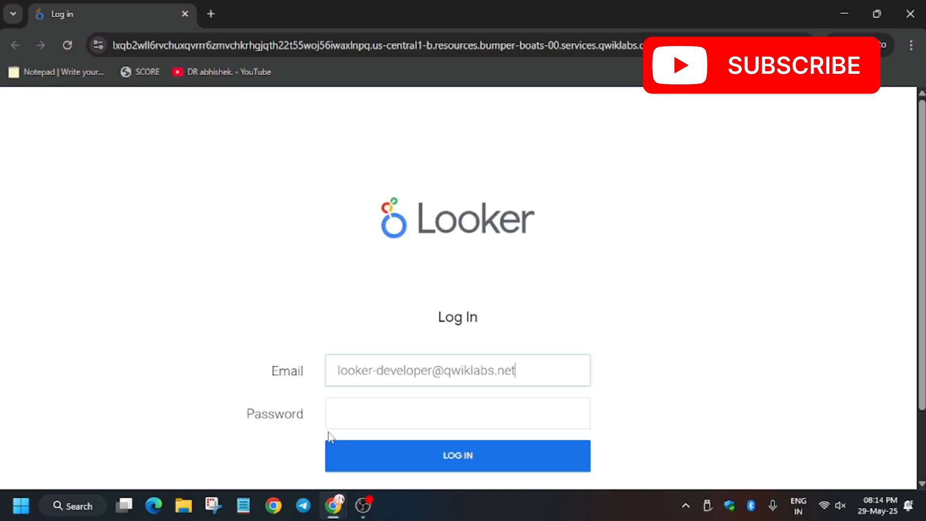
left_click(457, 455)
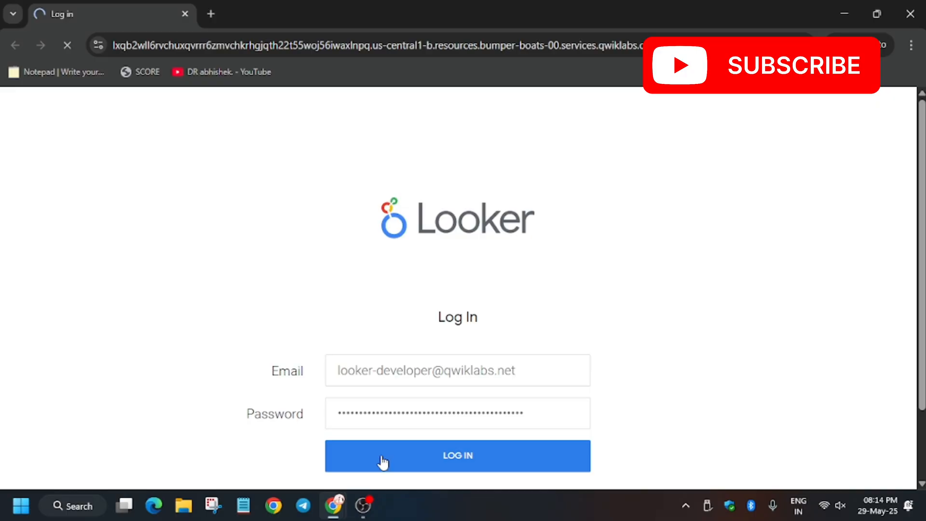
left_click(457, 455)
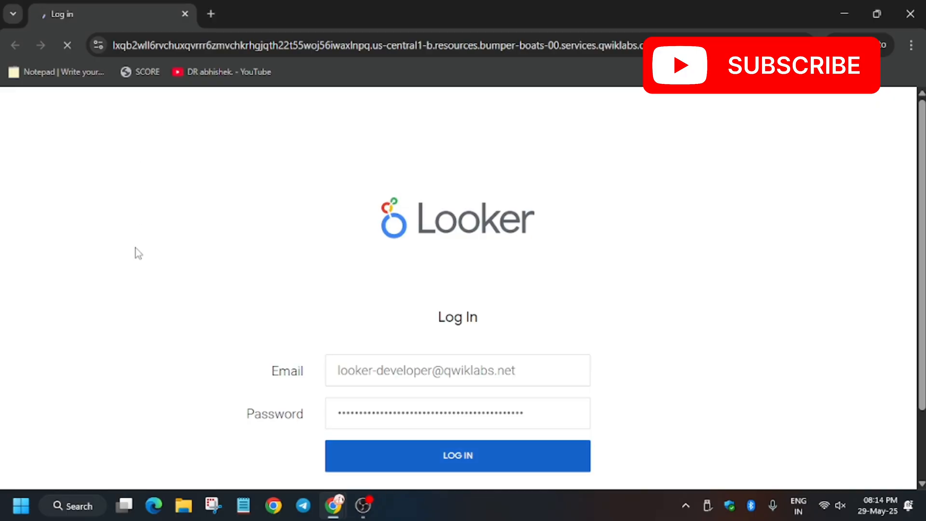
left_click(456, 454)
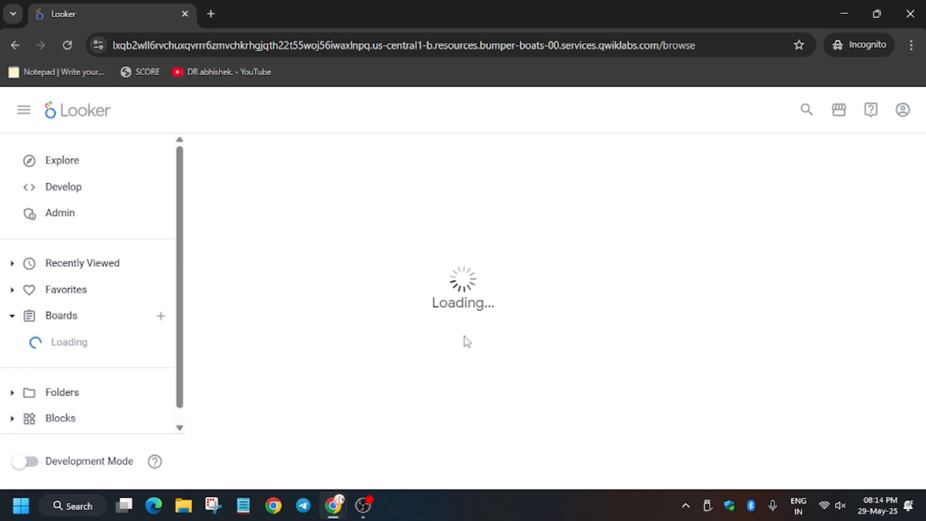
mouse_move(612, 235)
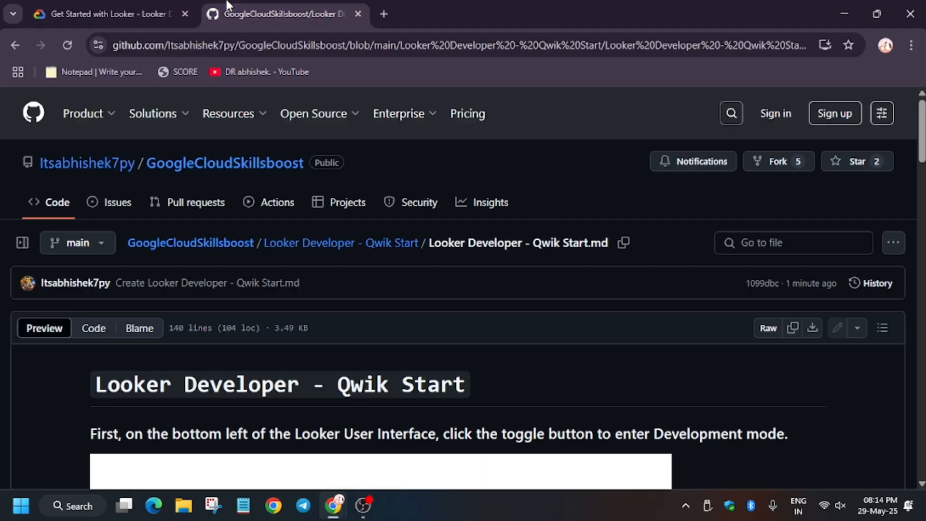
Scroll through the GitHub guide on the Looker home page.
scroll("down", 3)
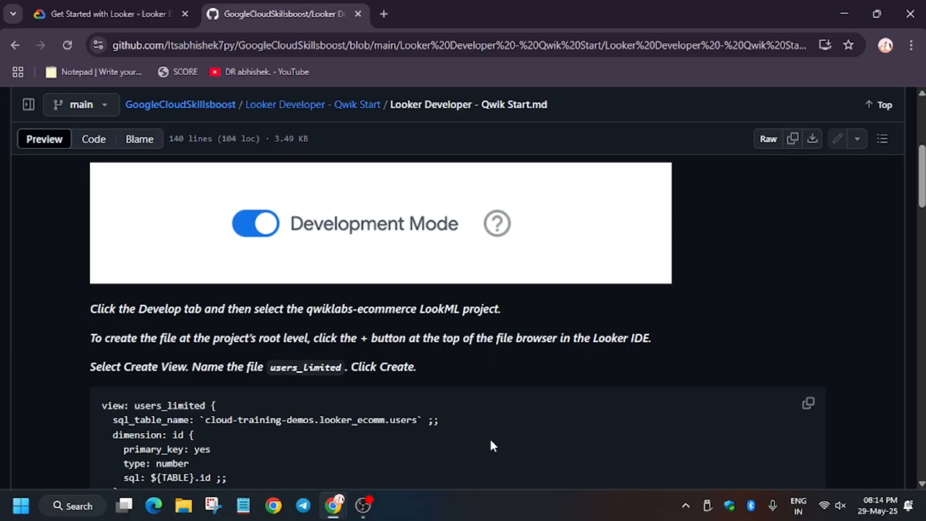
scroll("down", 3)
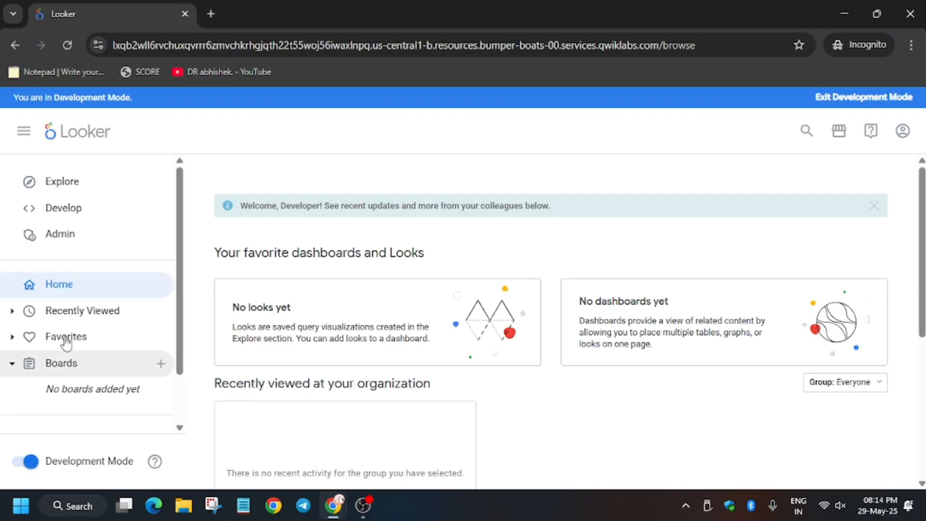
Open the qwiklabs-ecommerce LookML project, then return to the lab's Task 1 instructions.
left_click(62, 208)
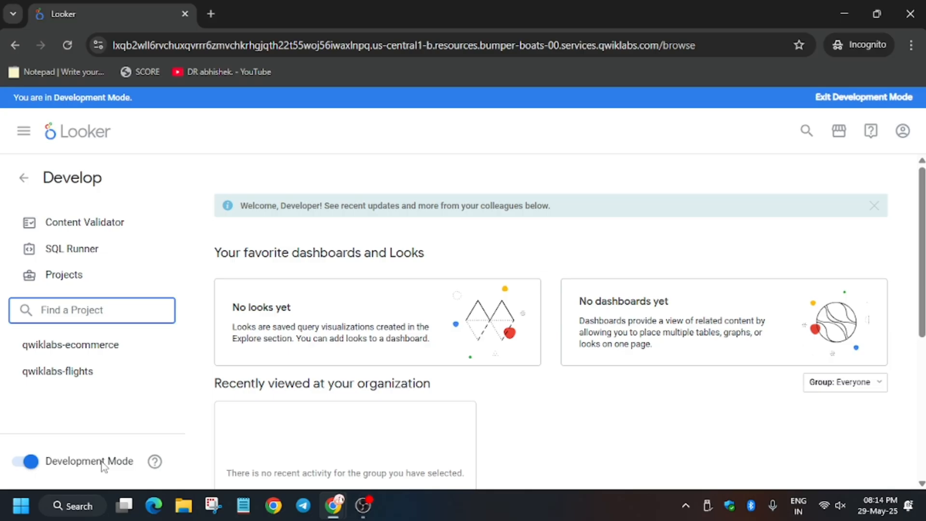
left_click(70, 344)
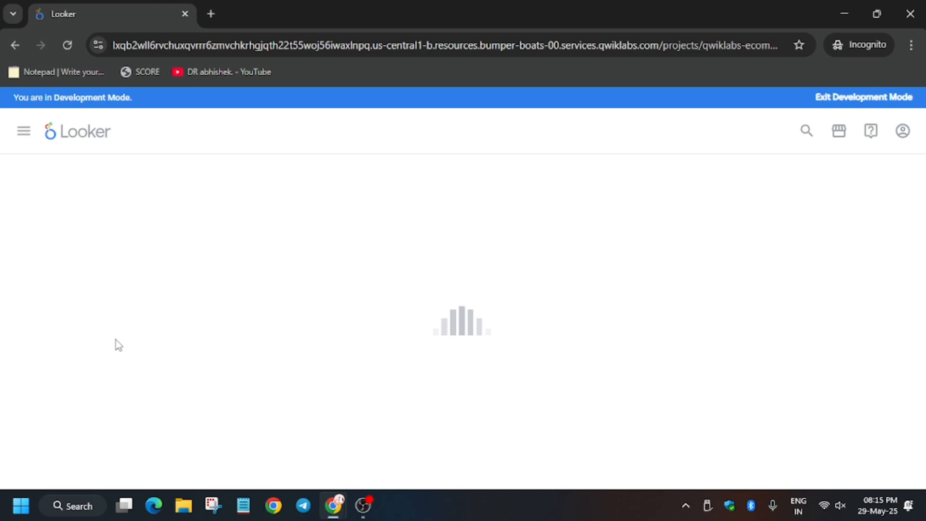
left_click(106, 14)
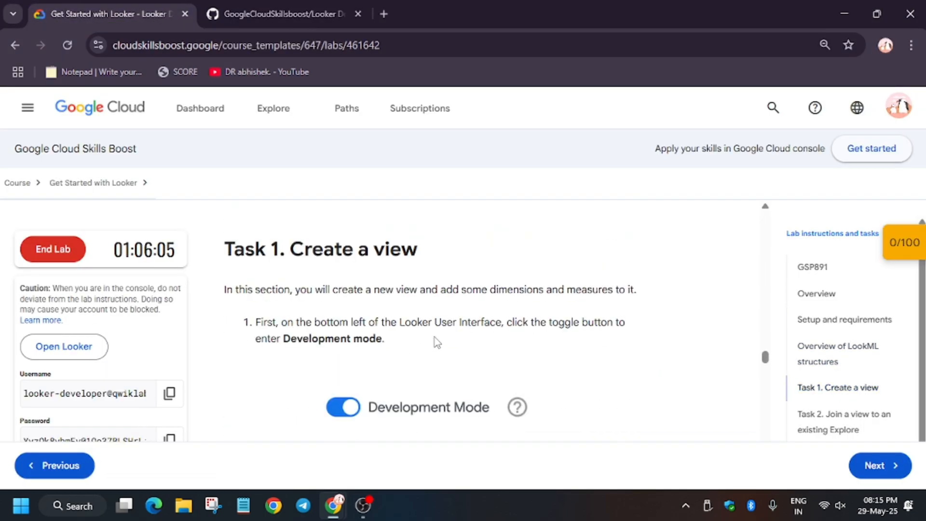
Copy the users_limited file name from Task 1 and return to the Looker project.
scroll("down", 3)
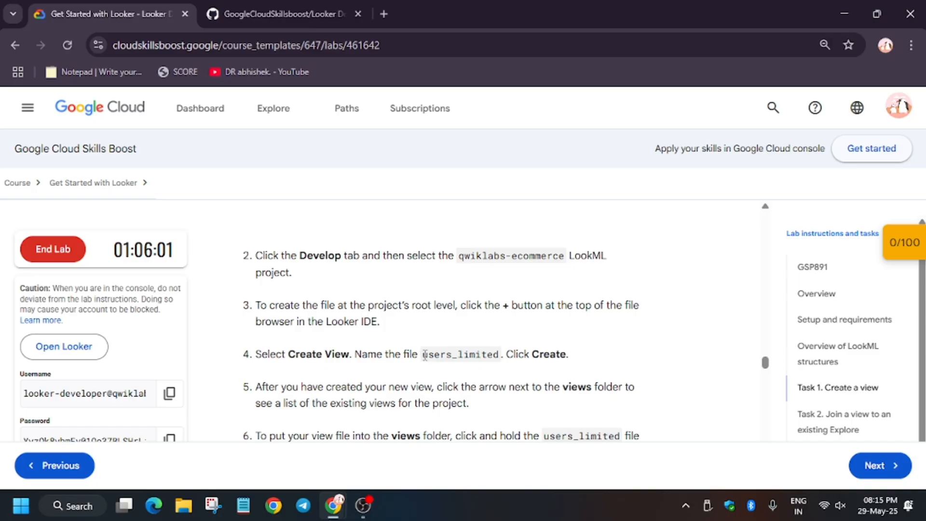
double_click(460, 354)
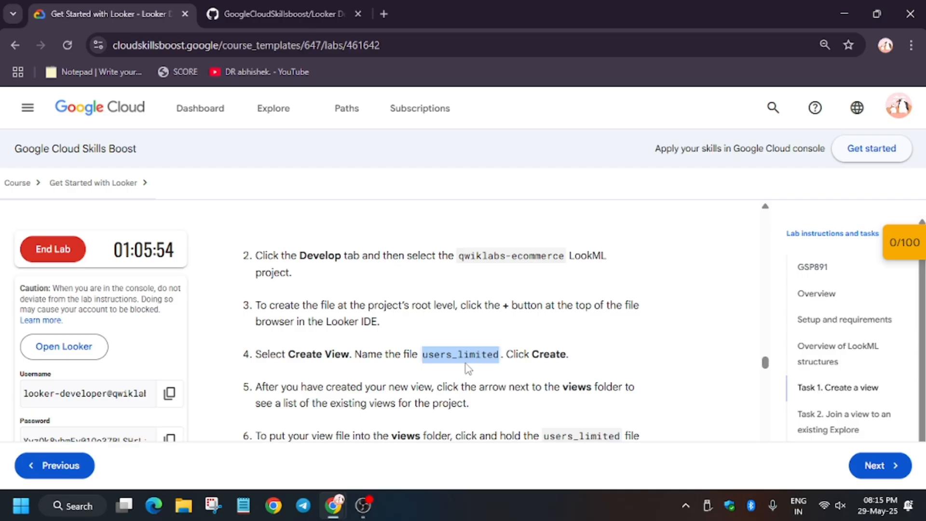
left_click(64, 346)
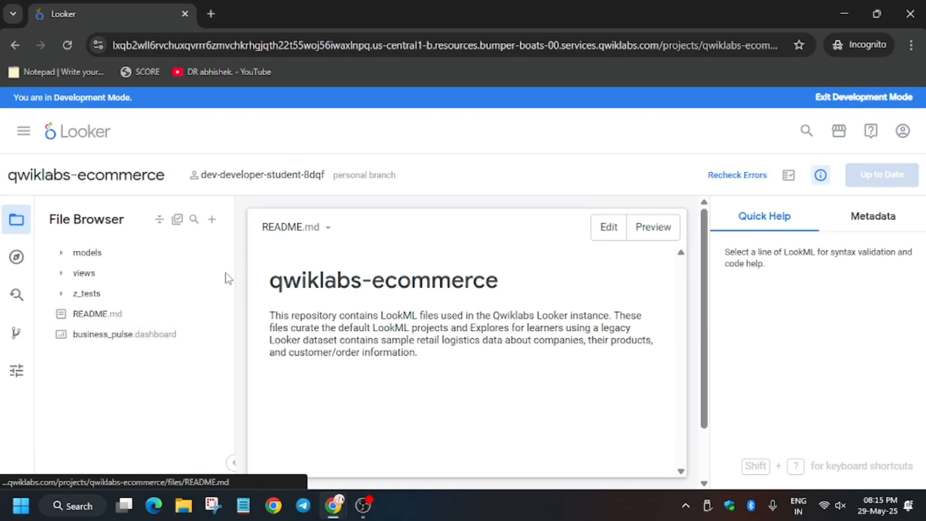
mouse_move(299, 438)
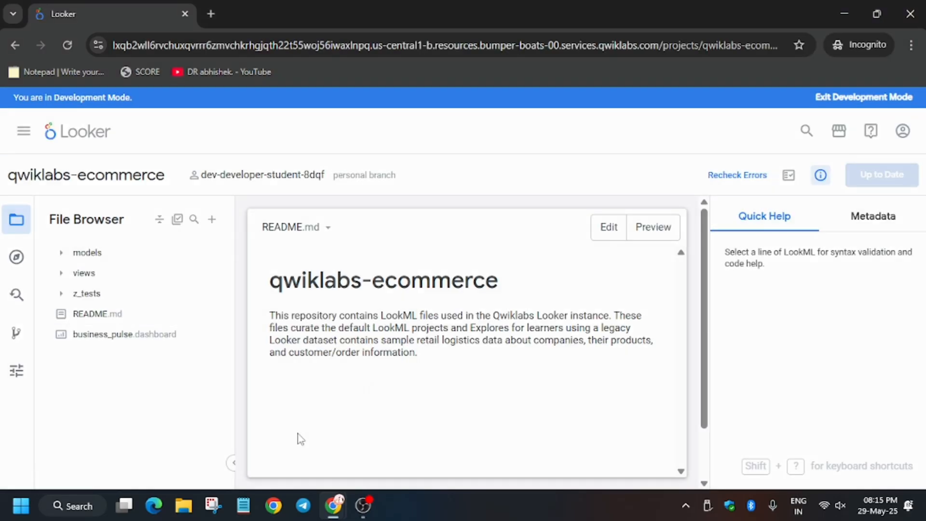
Create and save users_limited.view with email, first_name, last_name dimensions and a count measure.
left_click(211, 219)
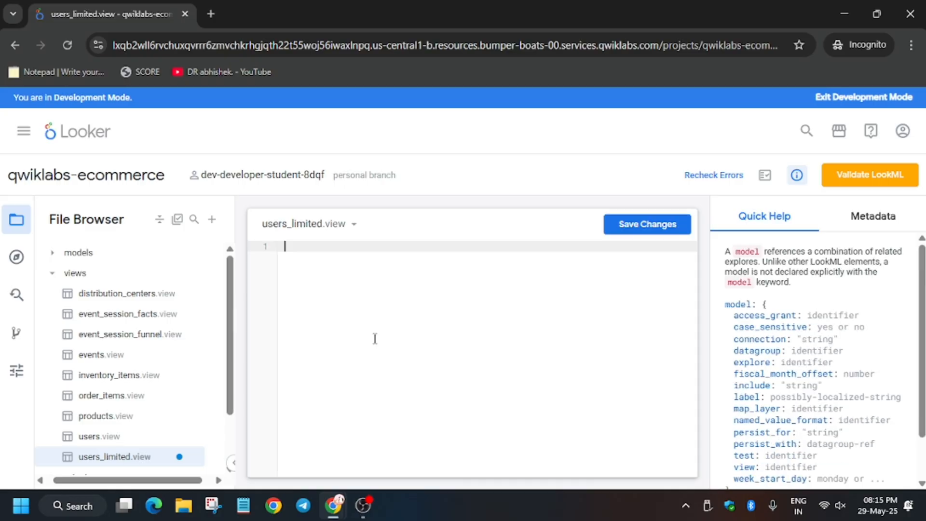
left_click(283, 14)
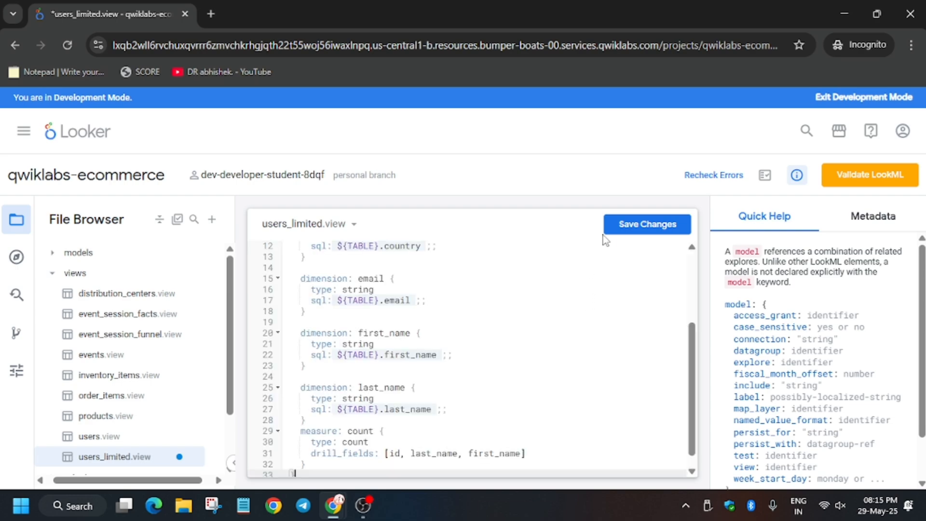
left_click(645, 223)
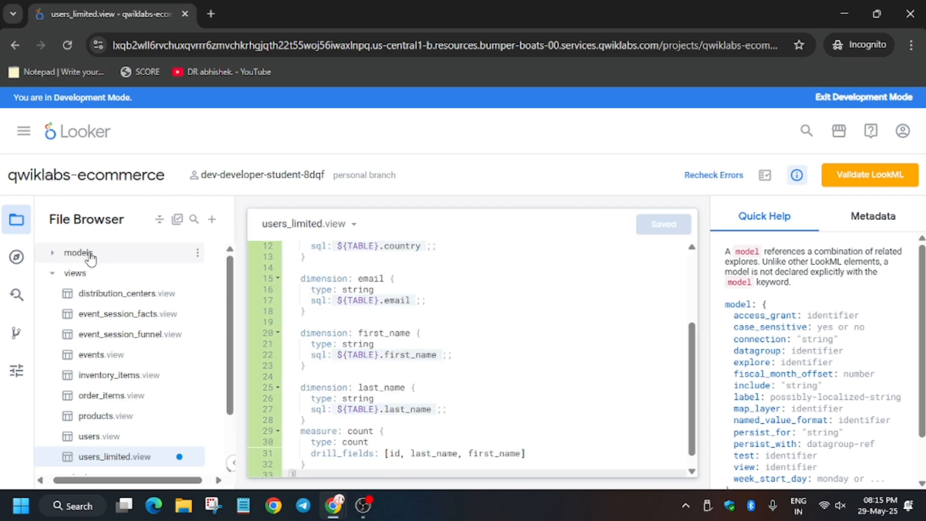
Join users_limited to training_ecommerce's events explore (left_outer, many_to_one, events.user_id) and save.
left_click(77, 252)
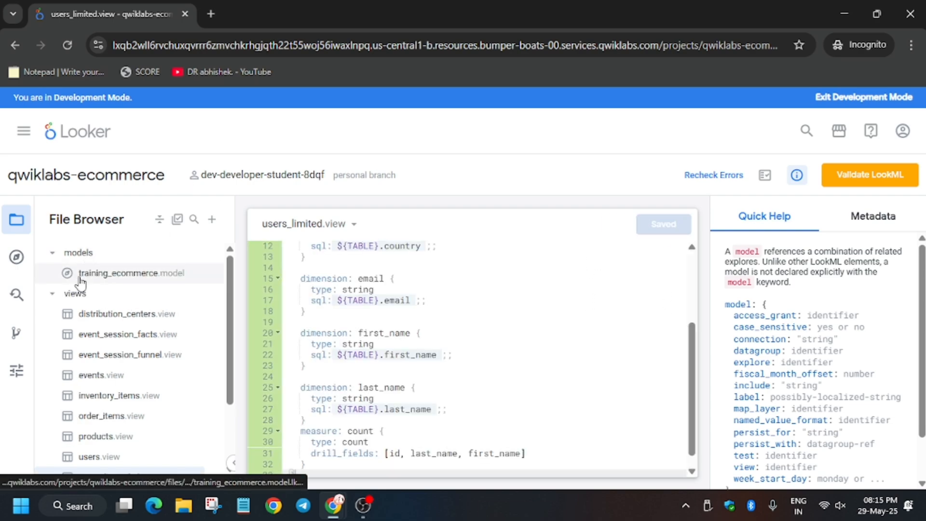
left_click(131, 272)
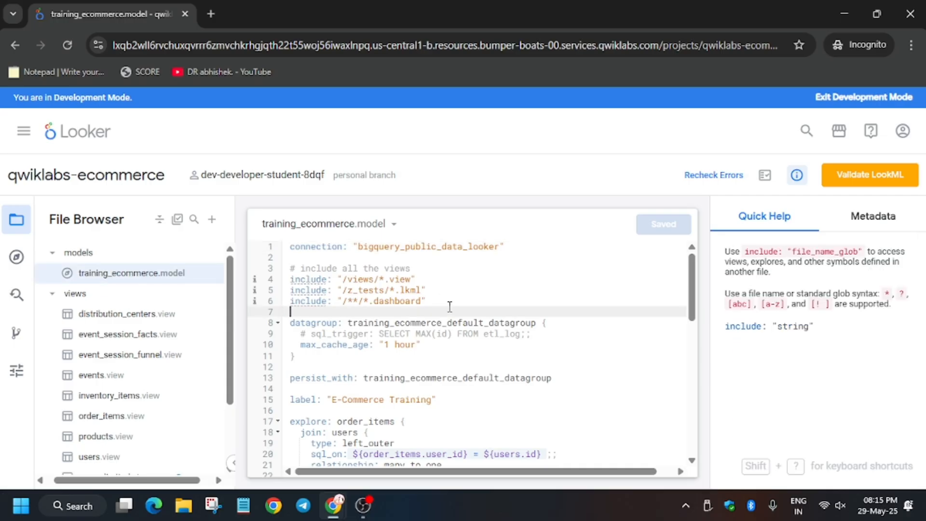
left_click(284, 14)
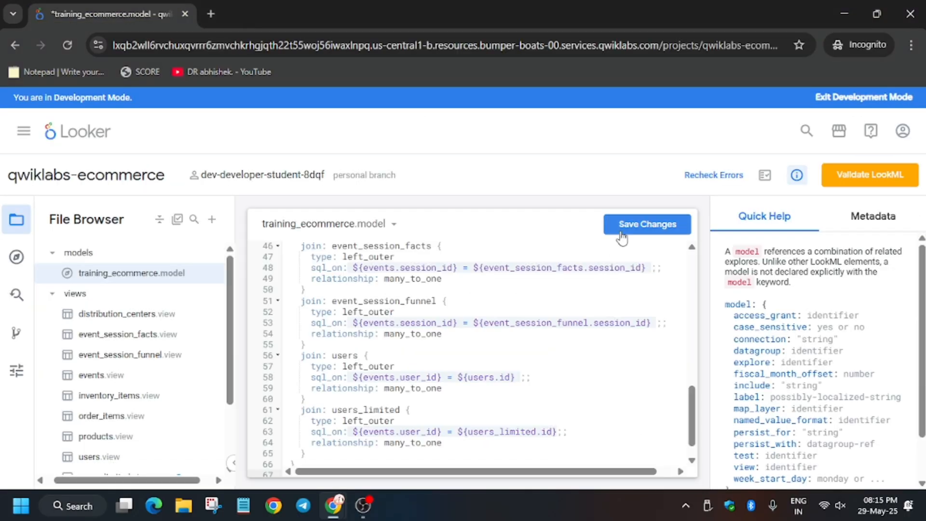
left_click(646, 223)
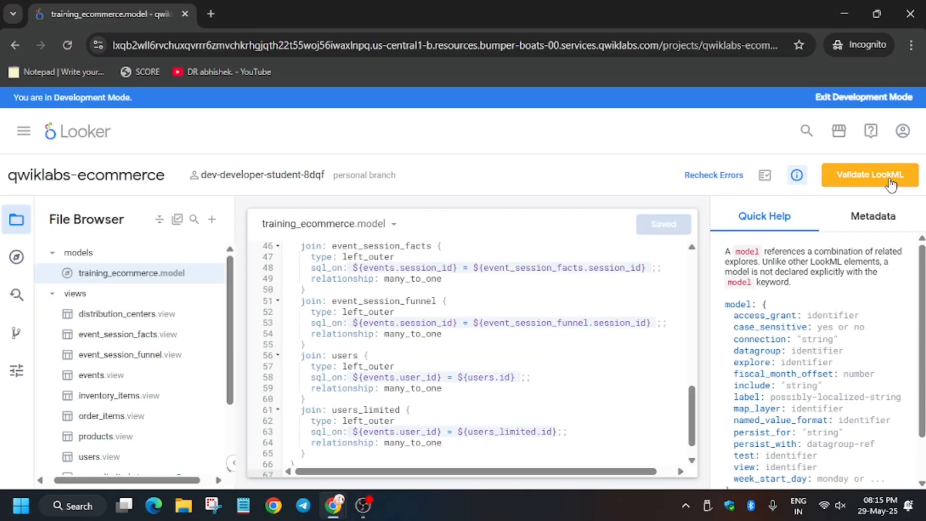
Validate the LookML, then commit the model and users_limited view changes.
left_click(869, 174)
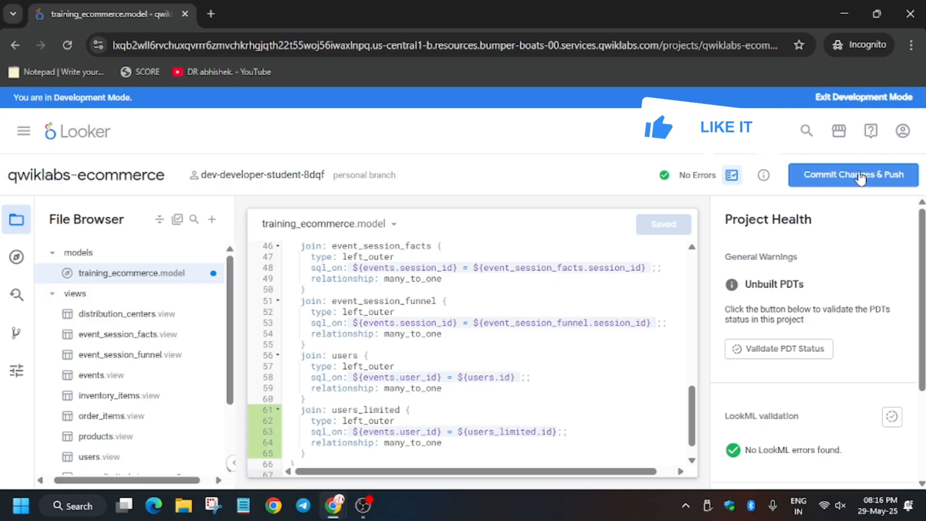
left_click(852, 174)
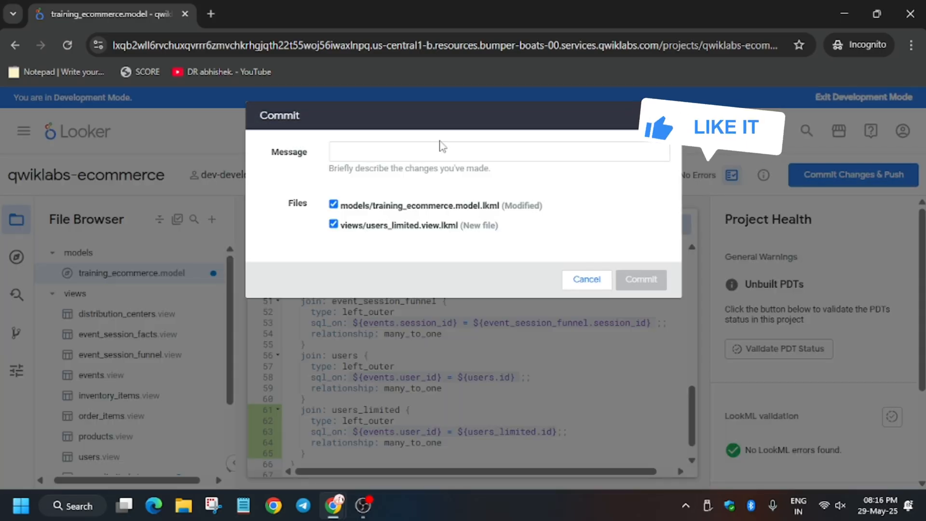
type("SUB THE CHANN")
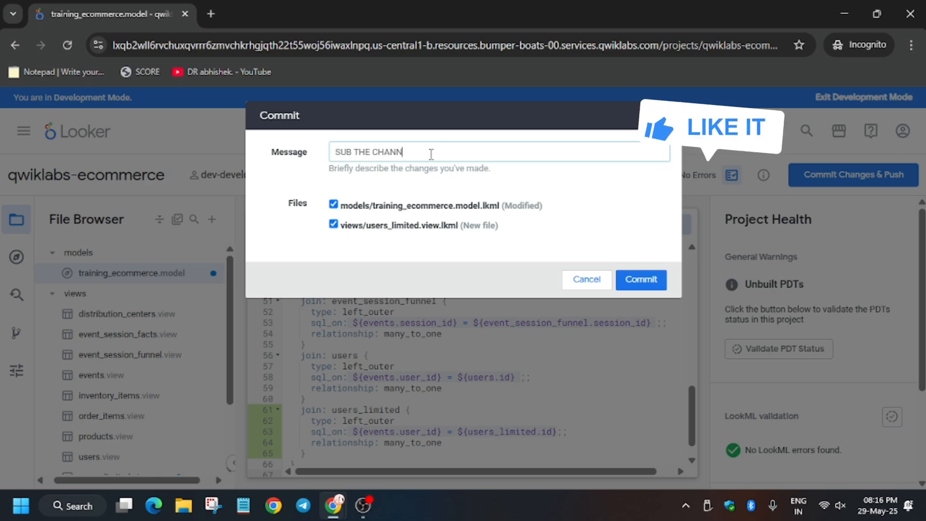
type("EL")
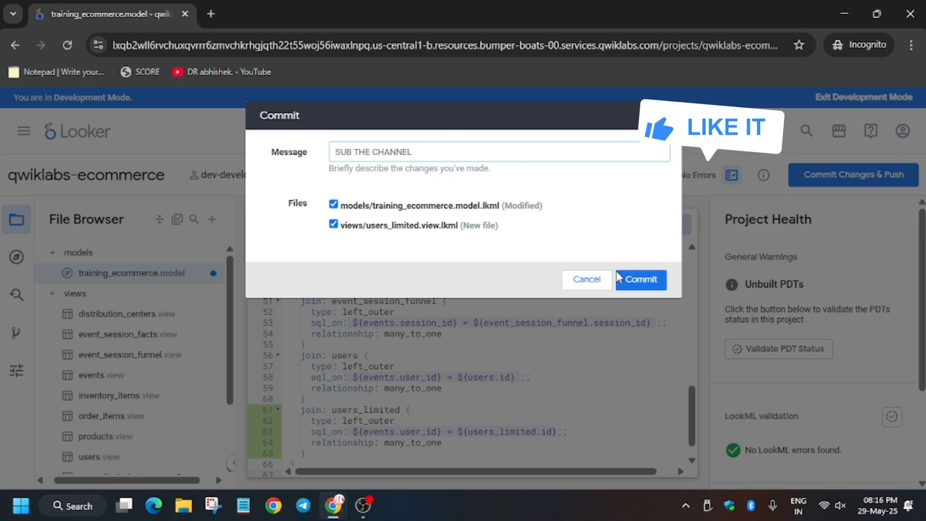
left_click(639, 279)
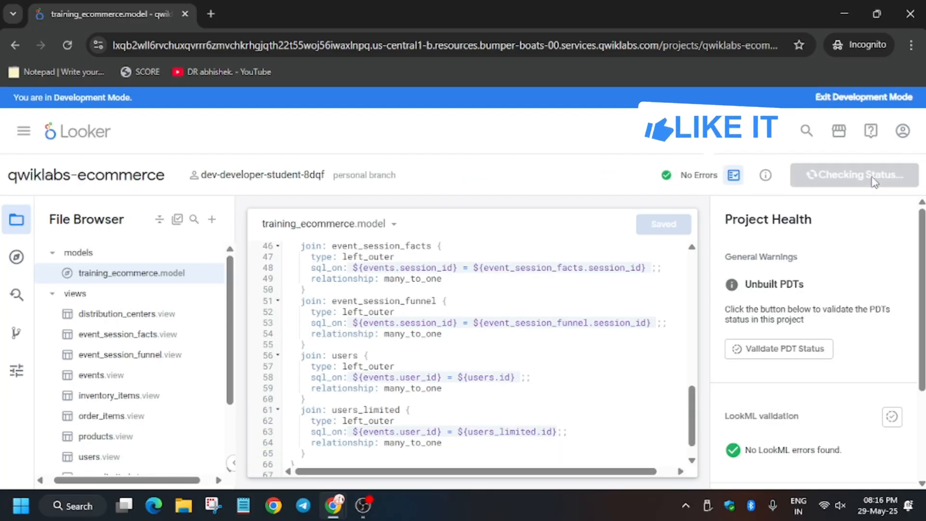
mouse_move(817, 179)
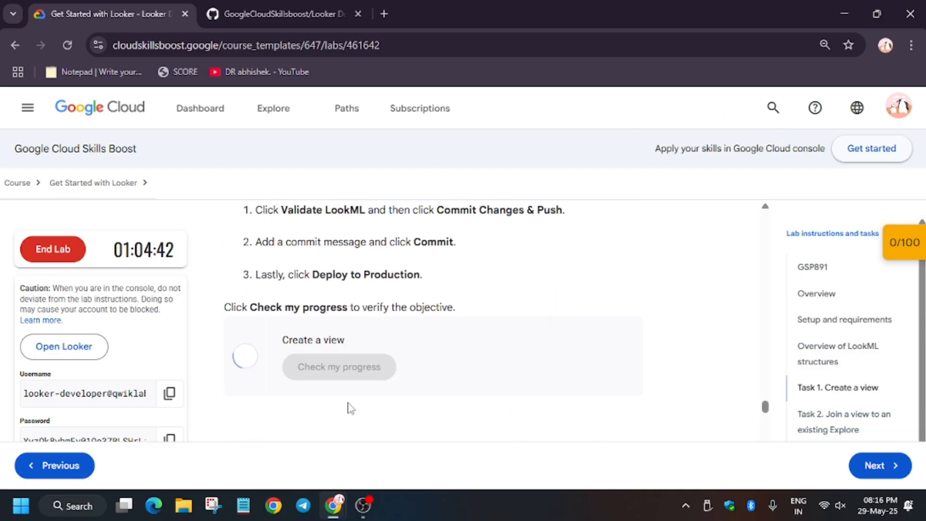
Run the lab progress check for the Join view to an explore task.
scroll("down", 3)
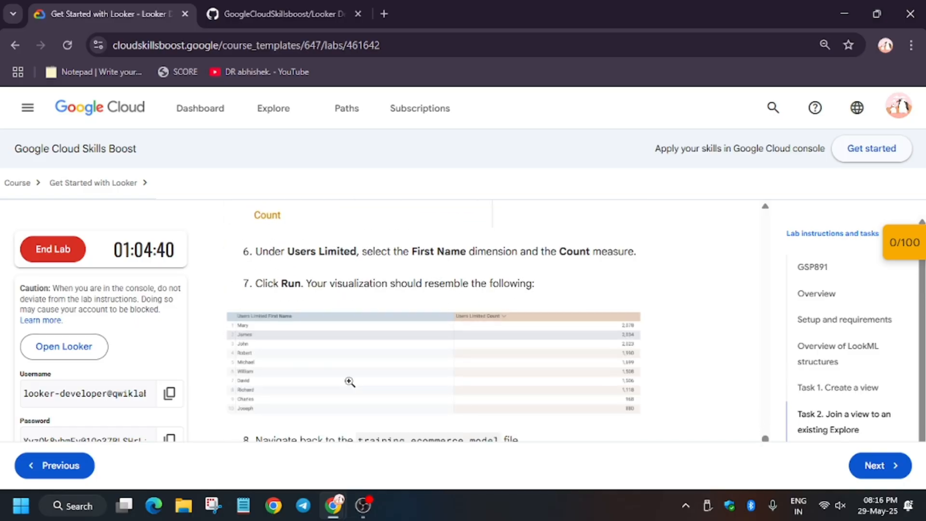
scroll("down", 3)
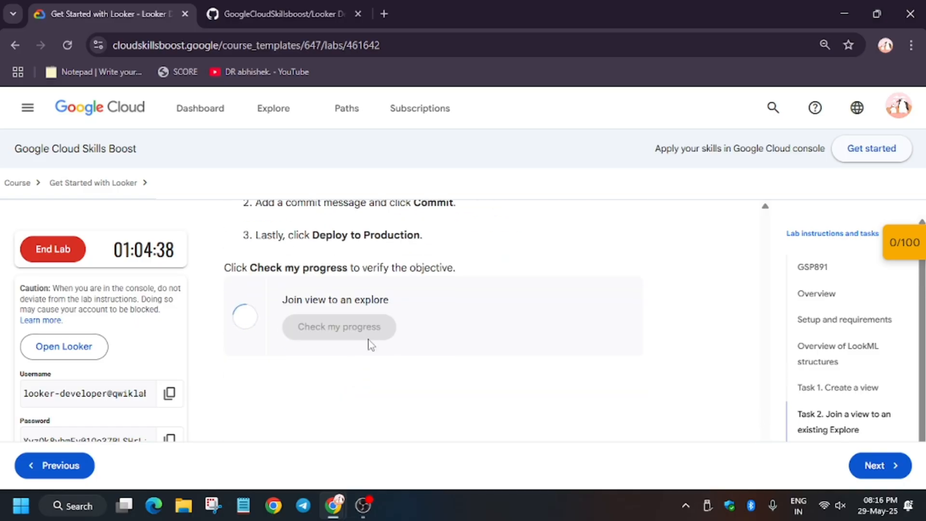
mouse_move(513, 349)
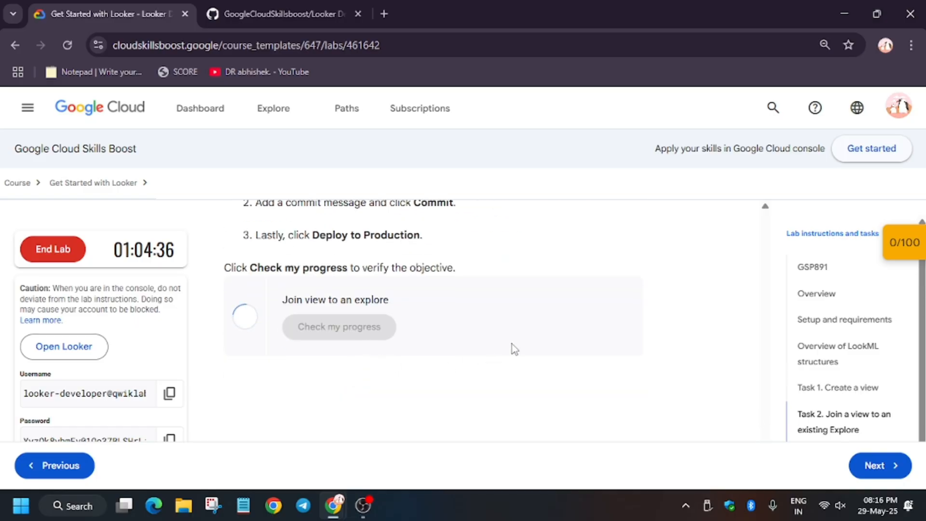
left_click(339, 326)
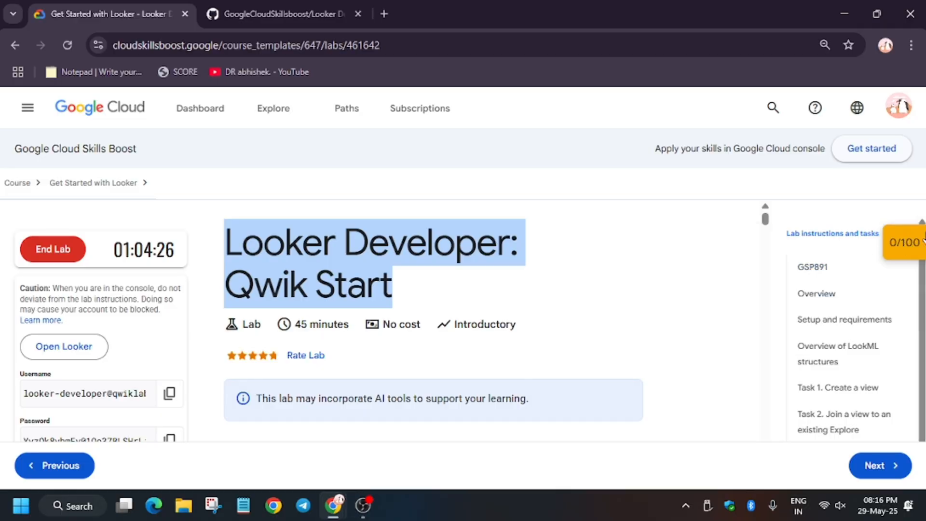
mouse_move(40, 74)
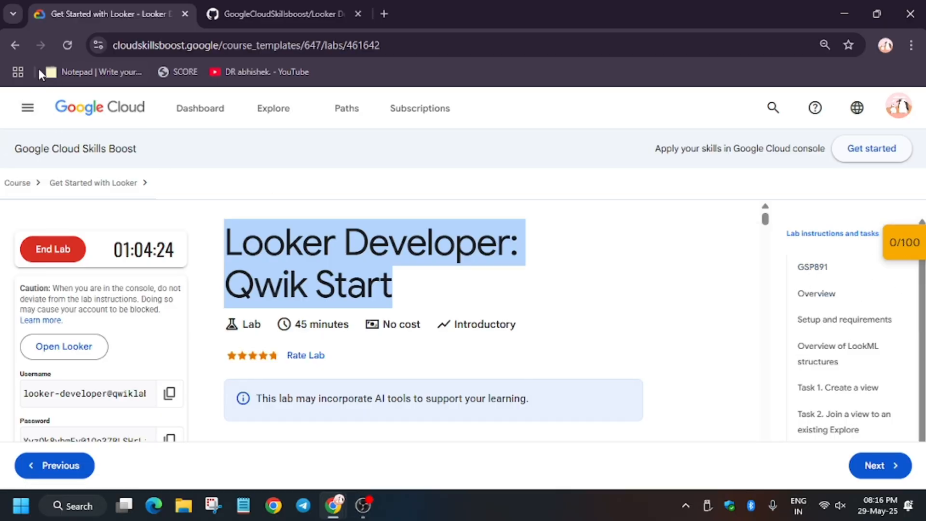